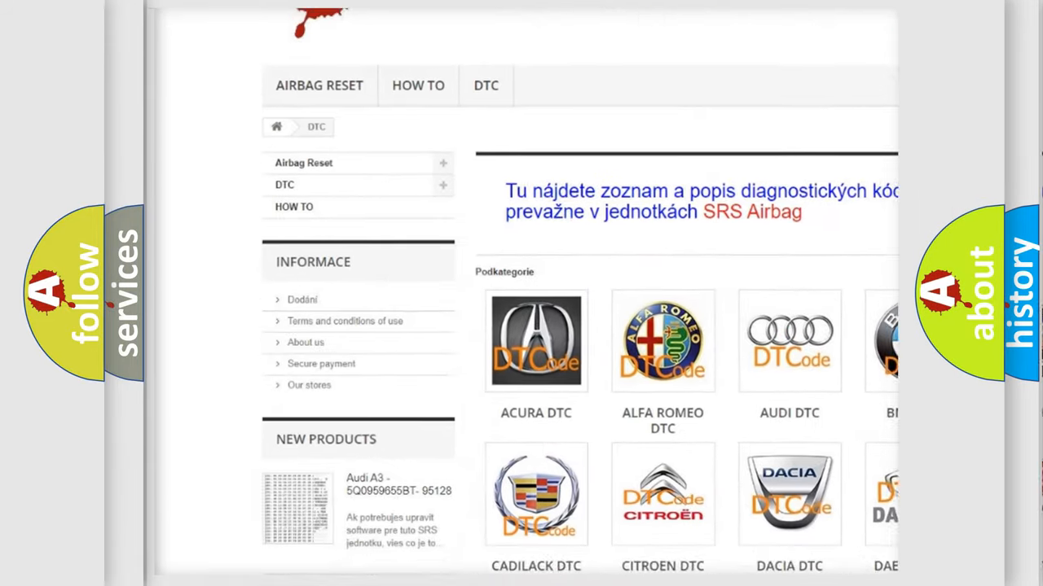
pyautogui.scroll(-3)
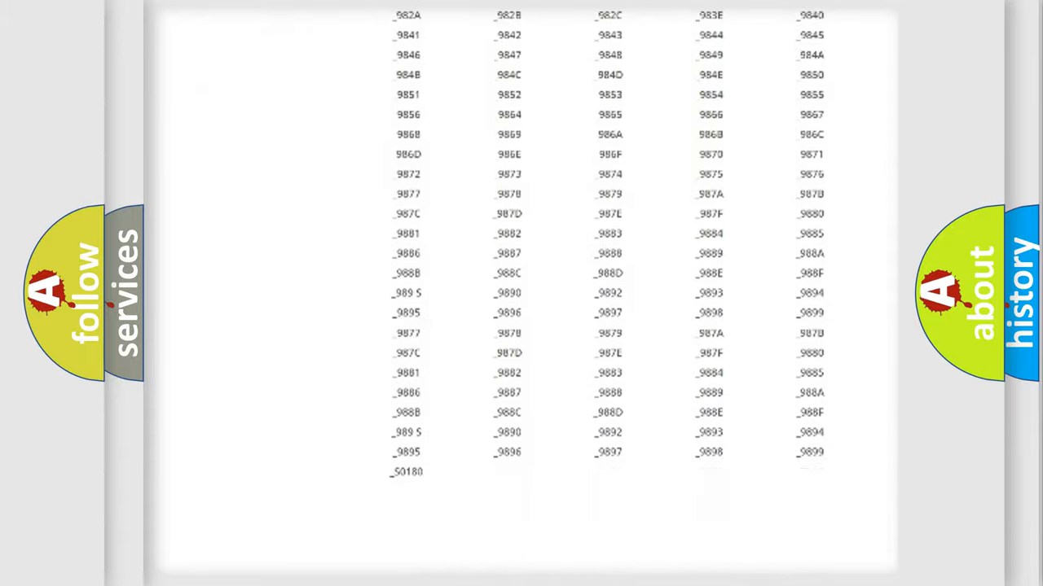
pyautogui.scroll(3)
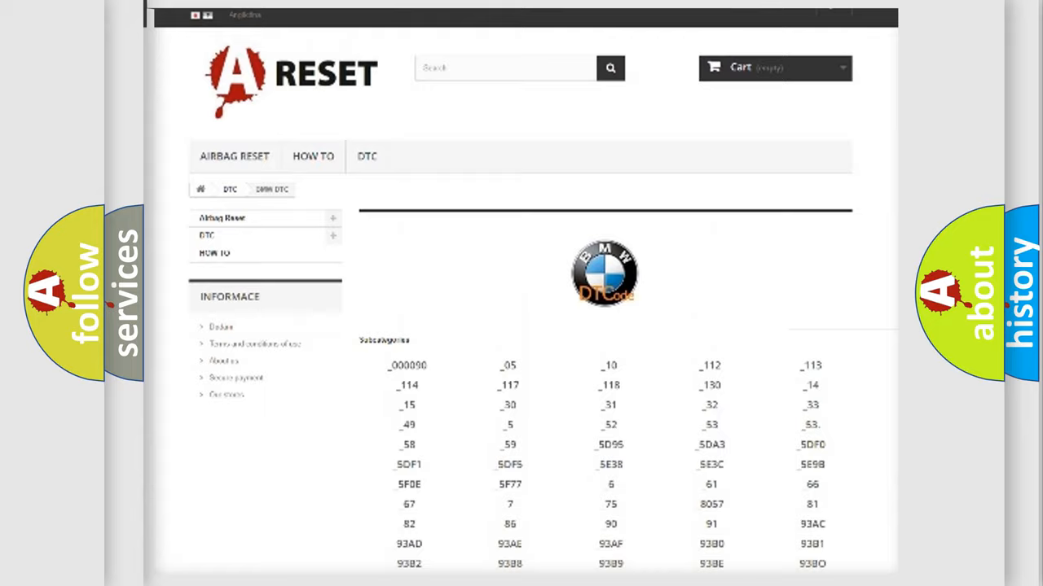